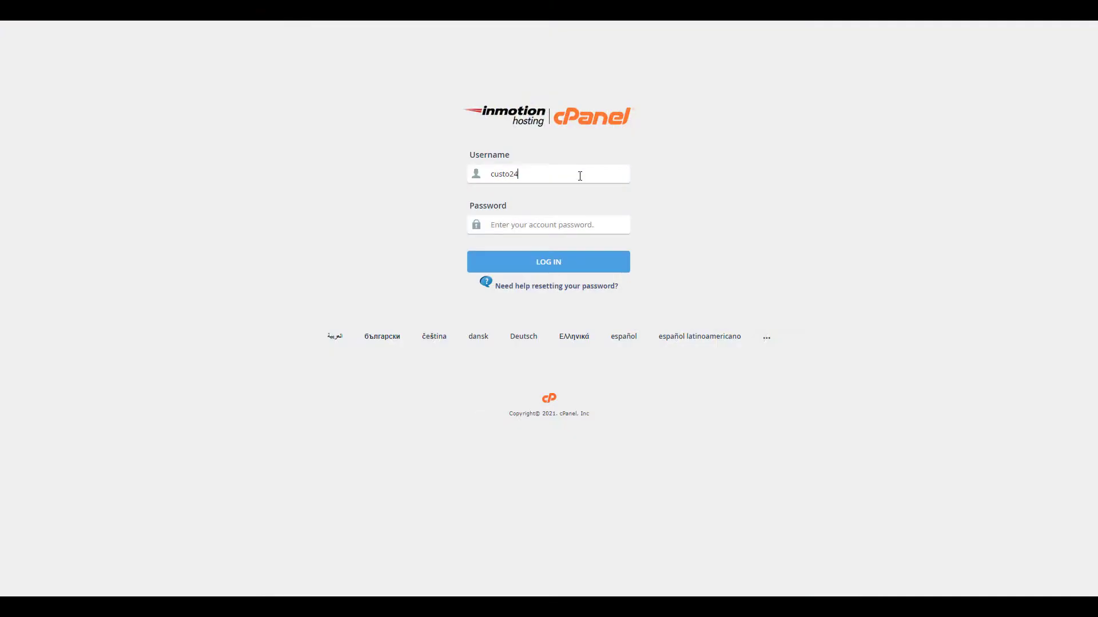
- Sign in to the cPanel hosting account with the username and password
type("6")
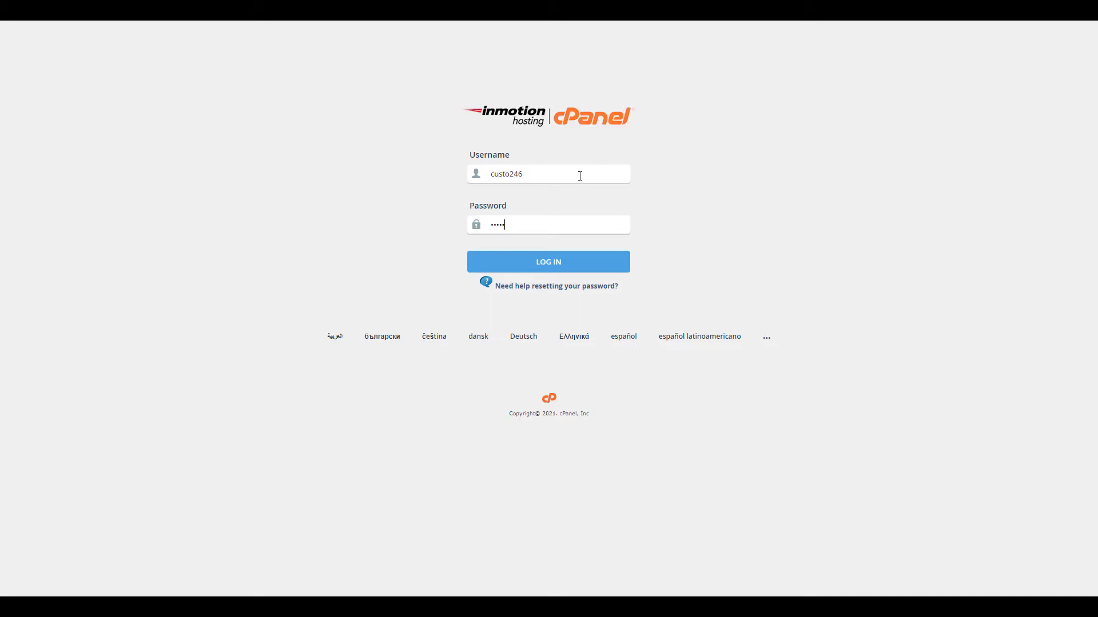
left_click(548, 261)
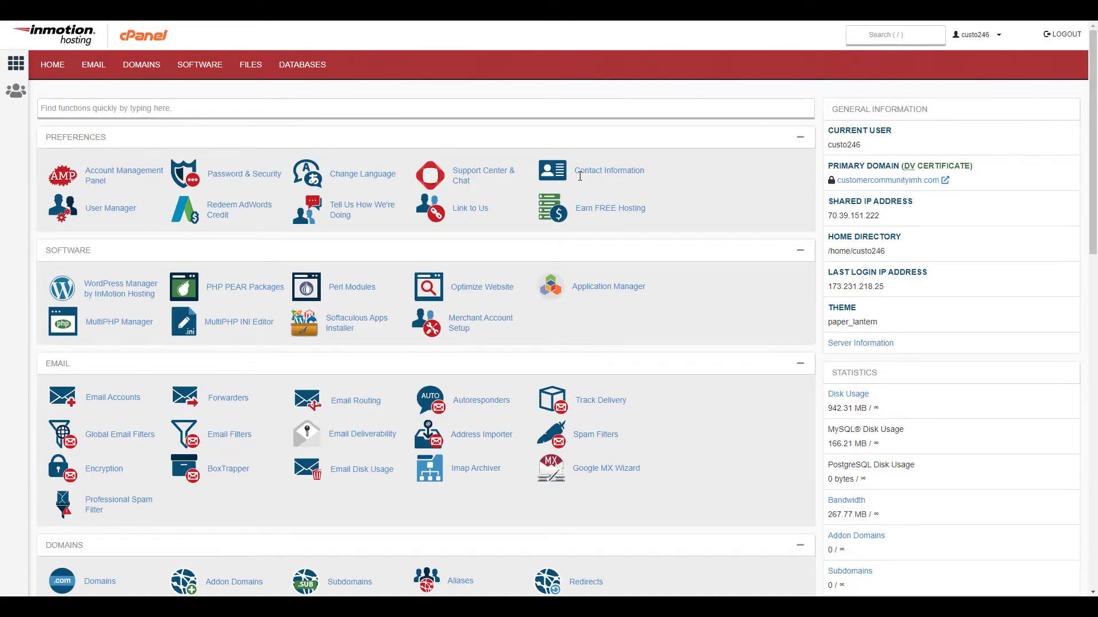
- Go to the MySQL Databases page from the cPanel Databases section
scroll("down", 3)
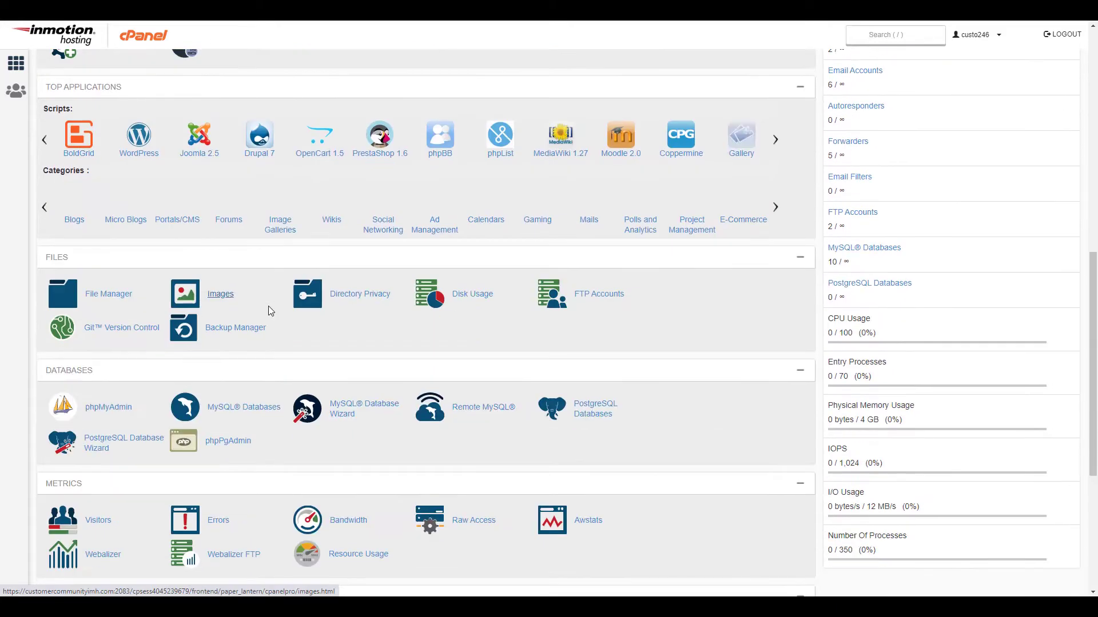
scroll("down", 3)
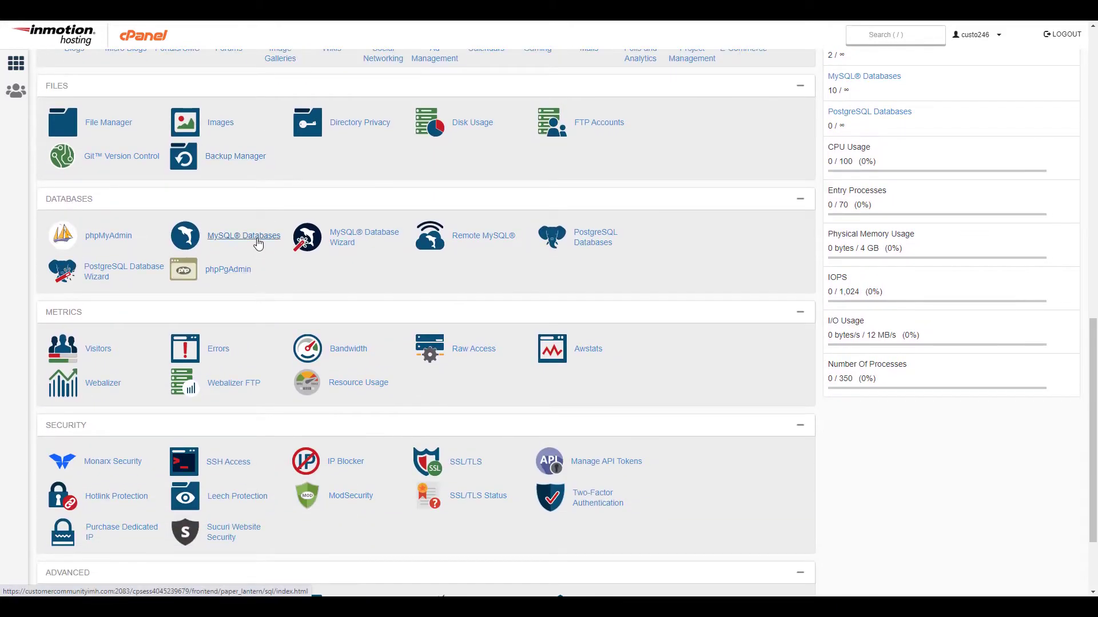
left_click(243, 235)
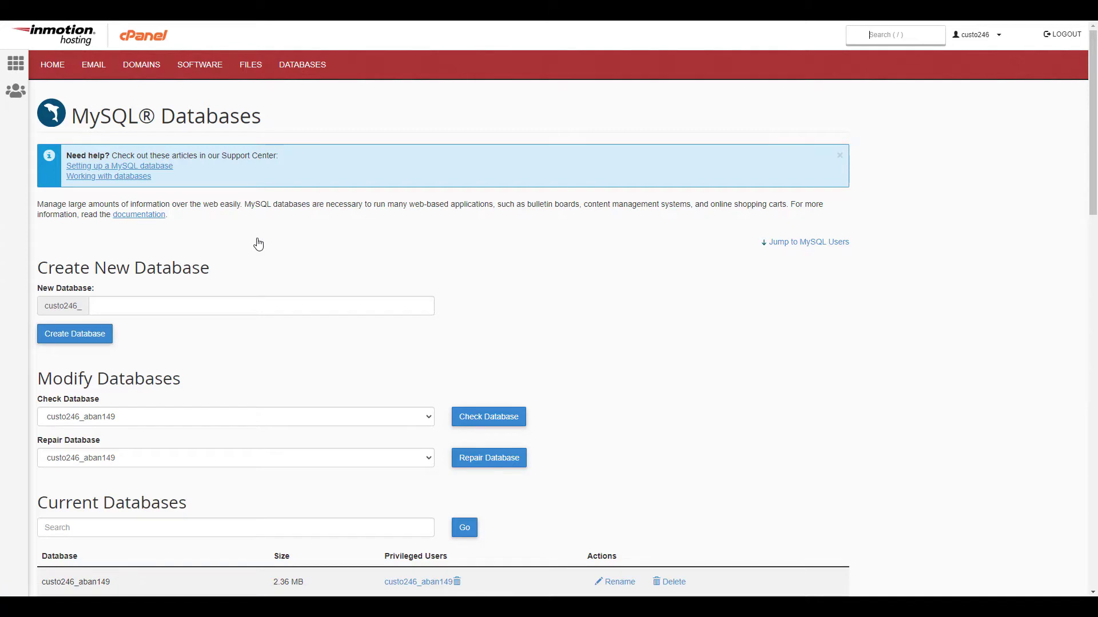
- Choose the joom413 database in the Check Database dropdown
scroll("down", 3)
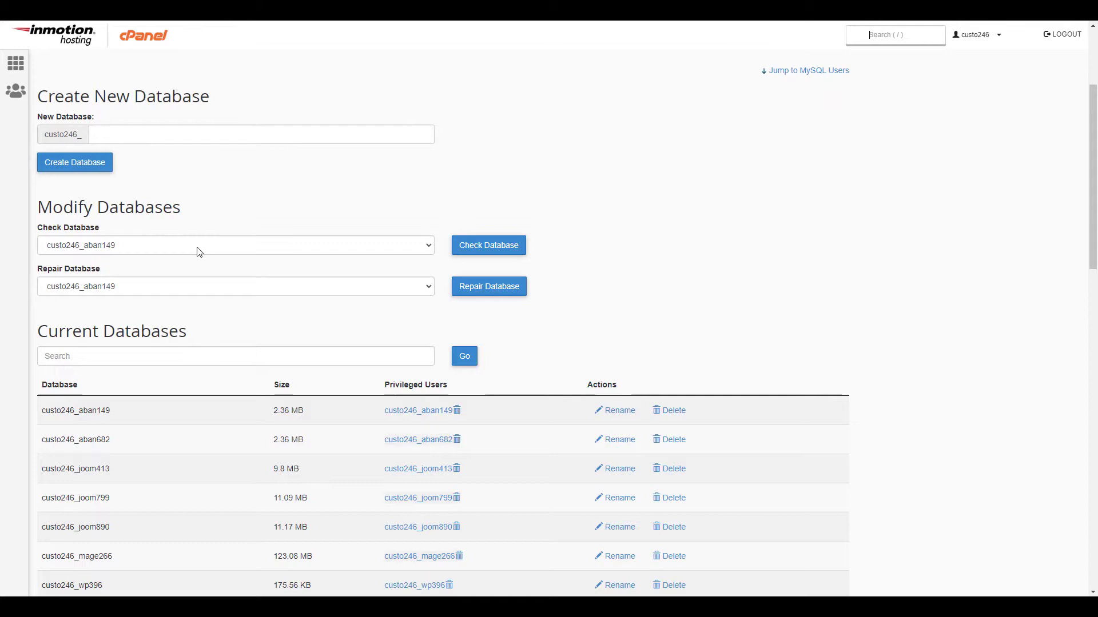
left_click(234, 245)
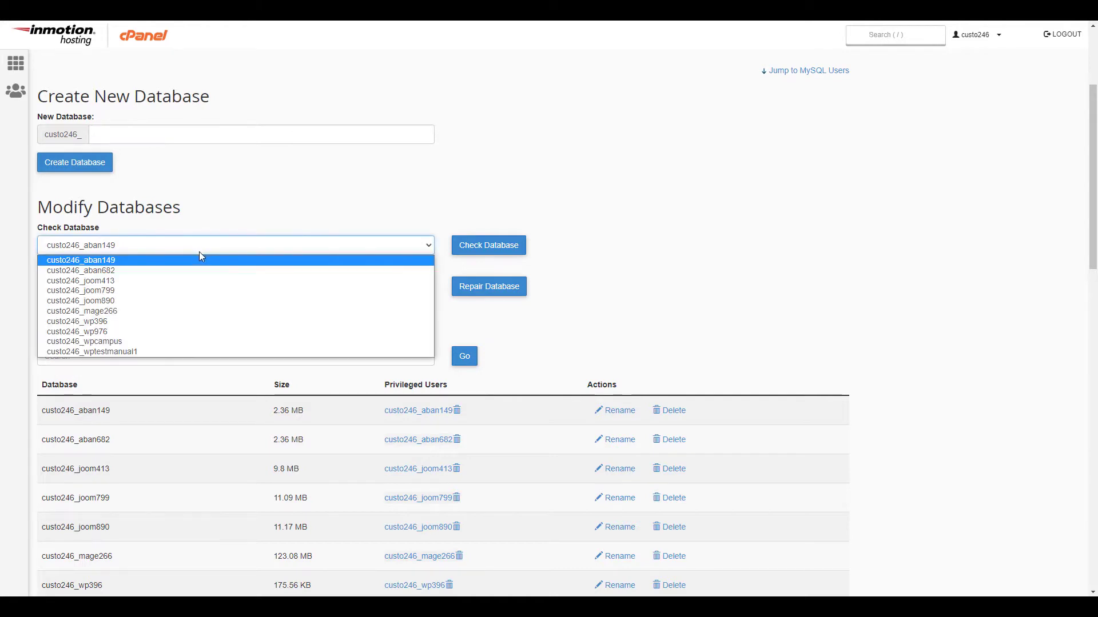
left_click(80, 290)
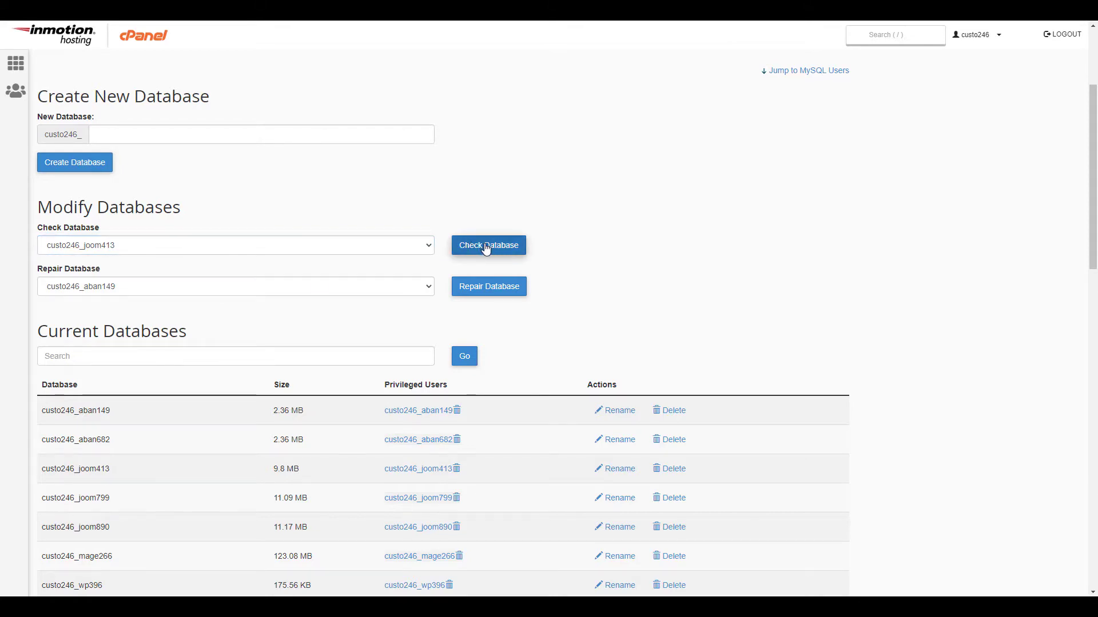
- Run Check Database on joom413 and review the table results down to Check Complete
left_click(488, 246)
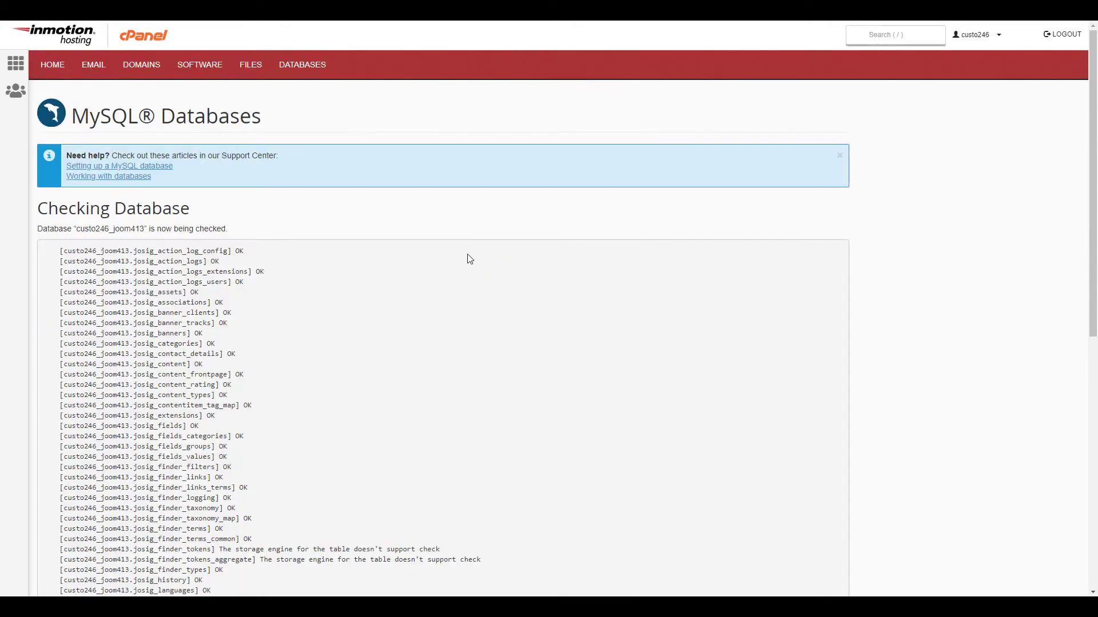
scroll("down", 3)
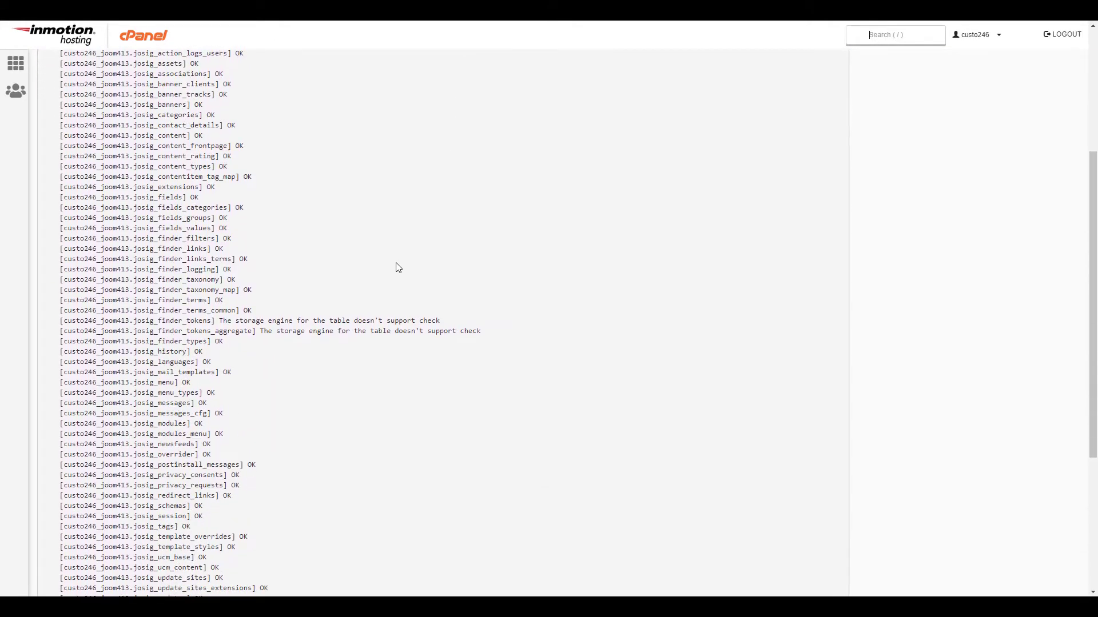
scroll("down", 3)
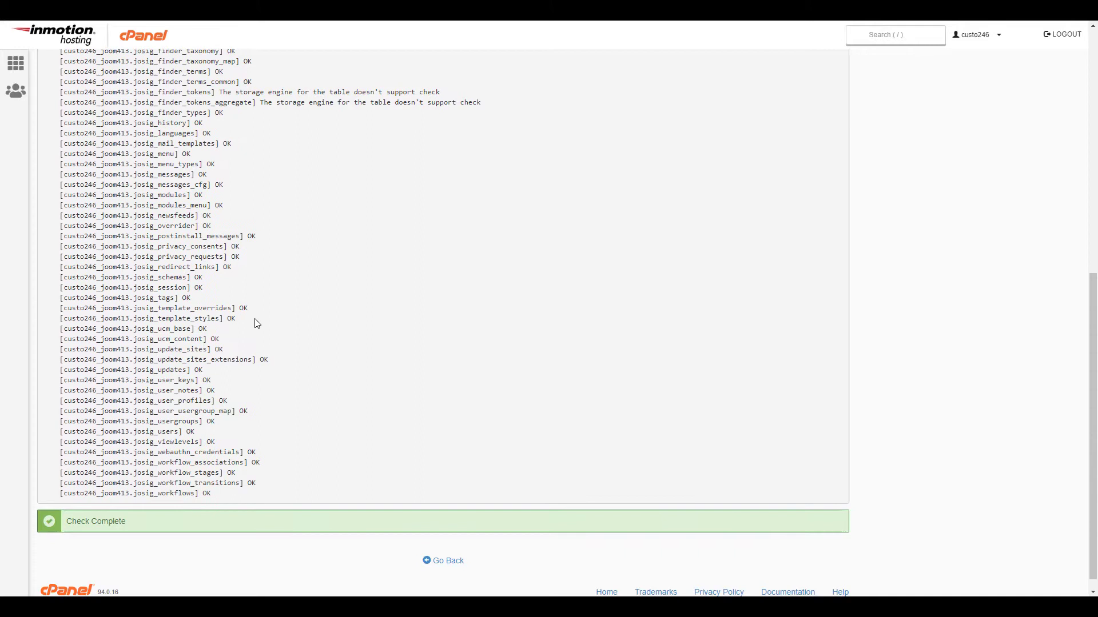
scroll("down", 3)
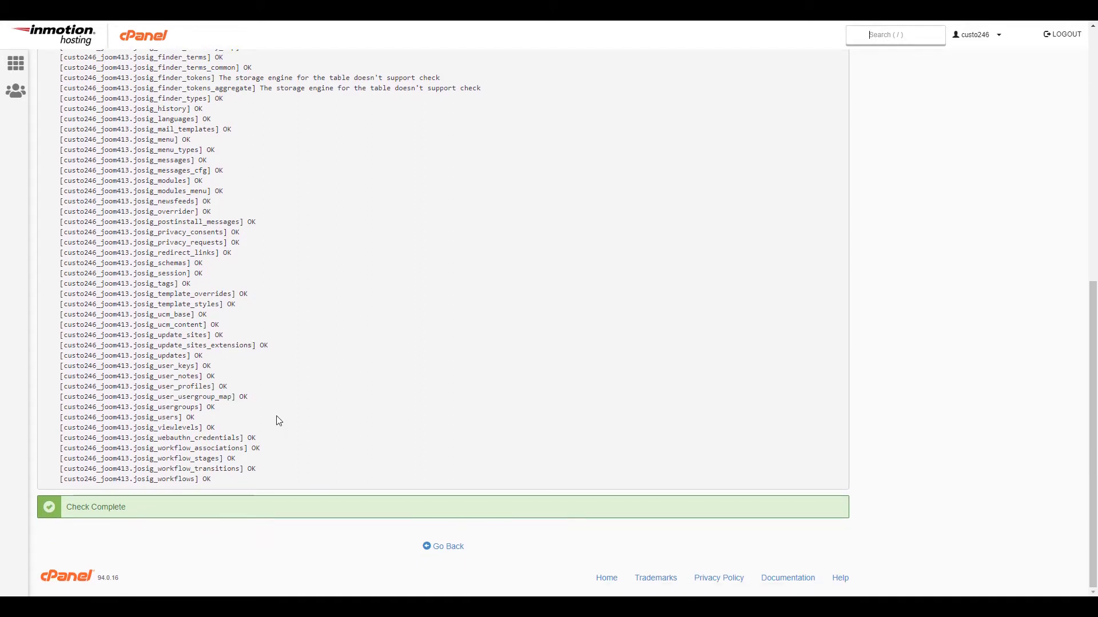
mouse_move(443, 546)
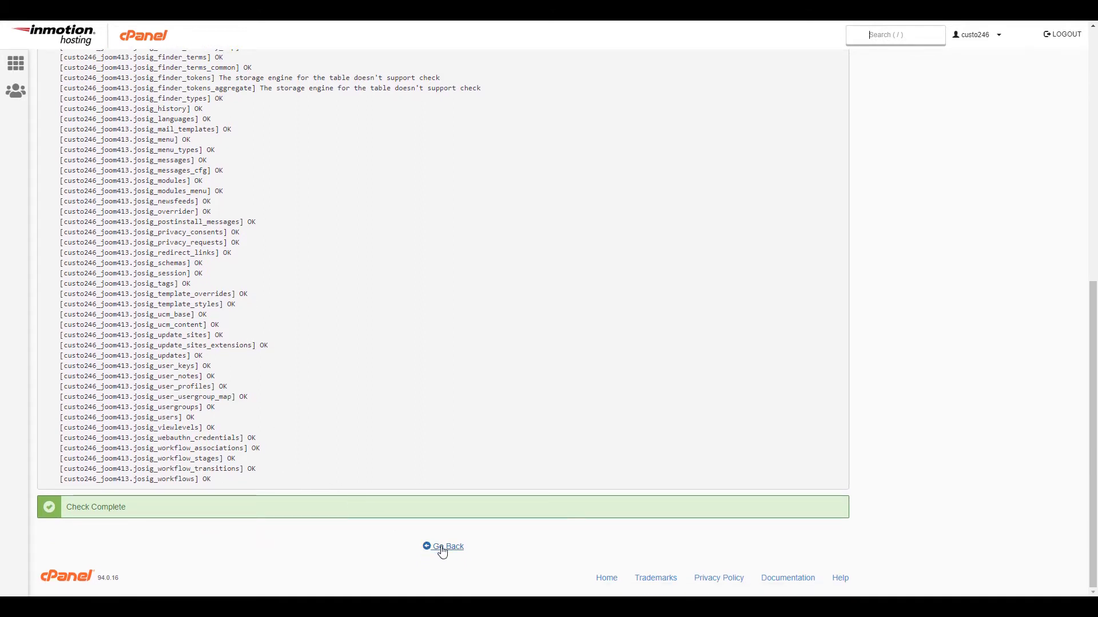
mouse_move(443, 546)
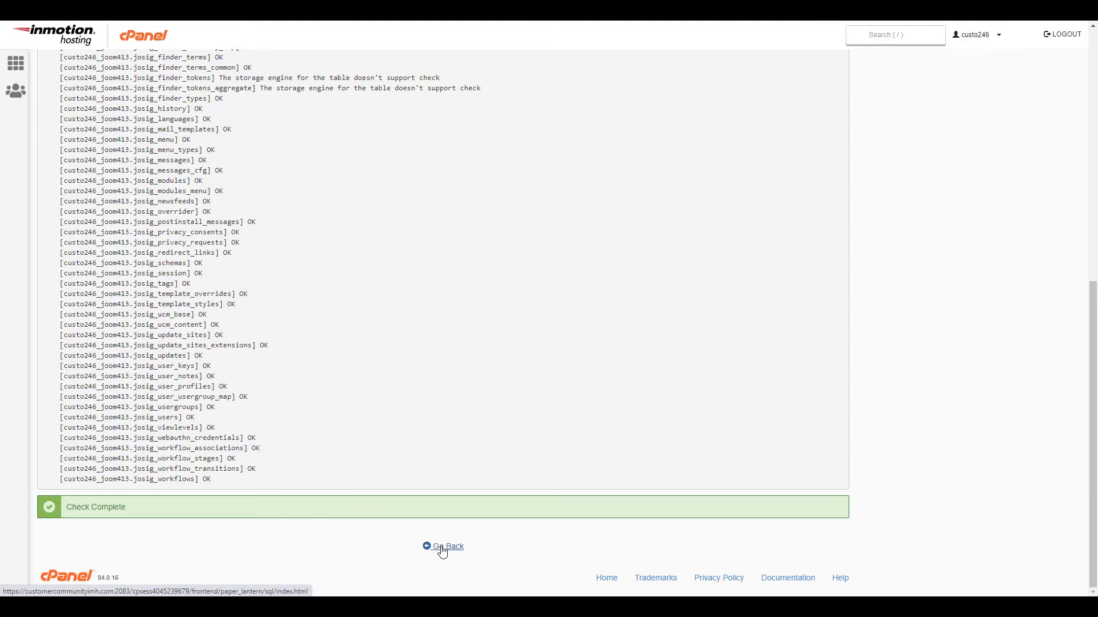
- Return to MySQL Databases and run Repair Database on joom413 until Repair Complete
left_click(448, 546)
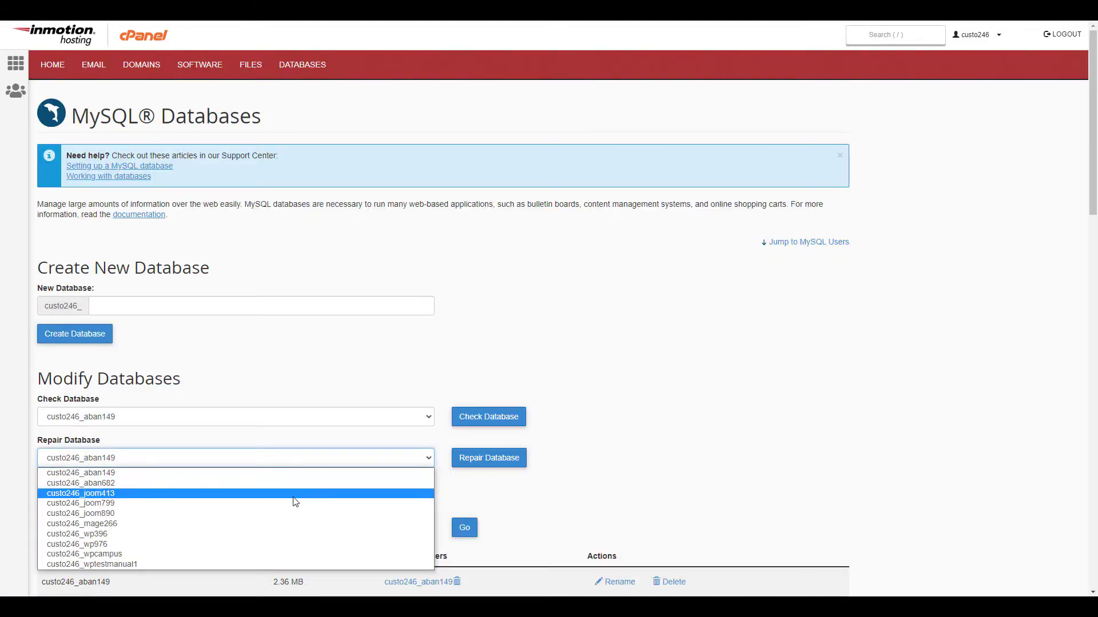
left_click(80, 494)
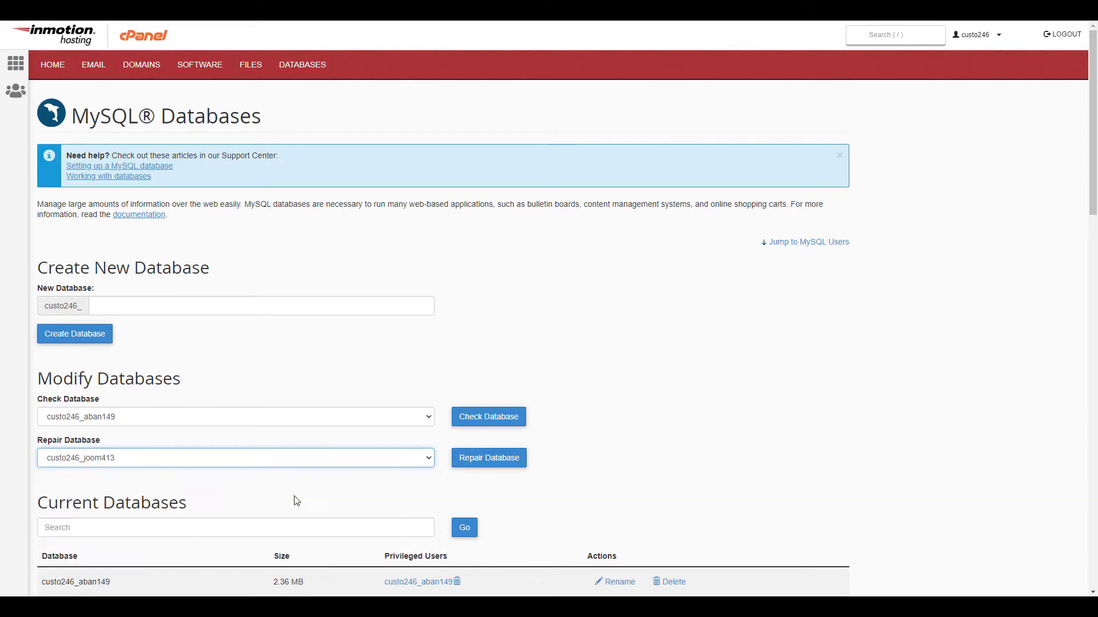
mouse_move(488, 457)
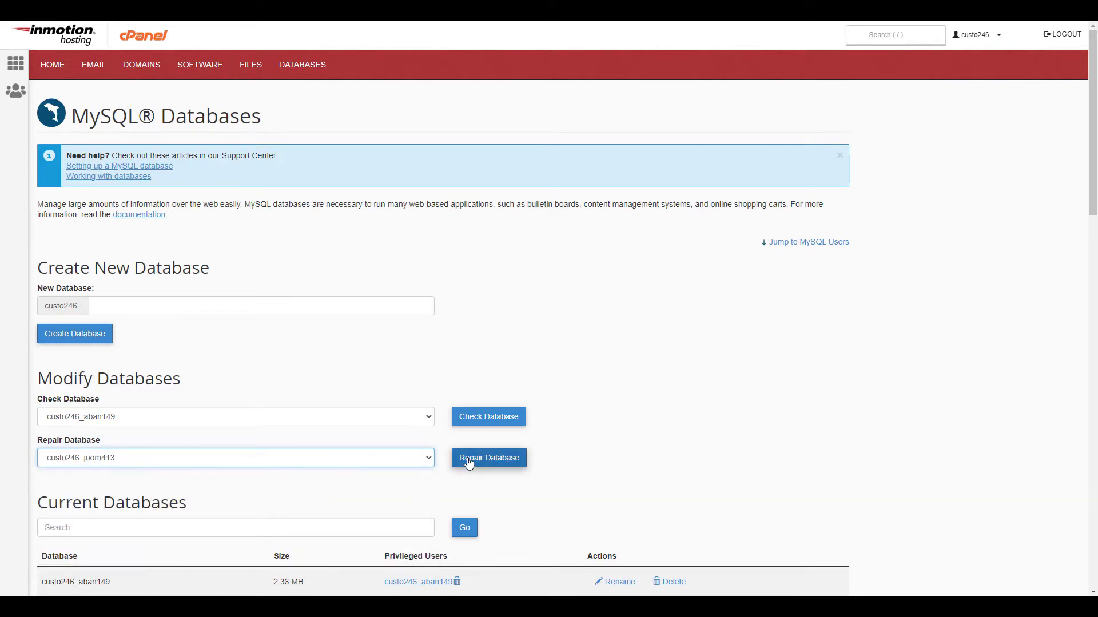
left_click(488, 458)
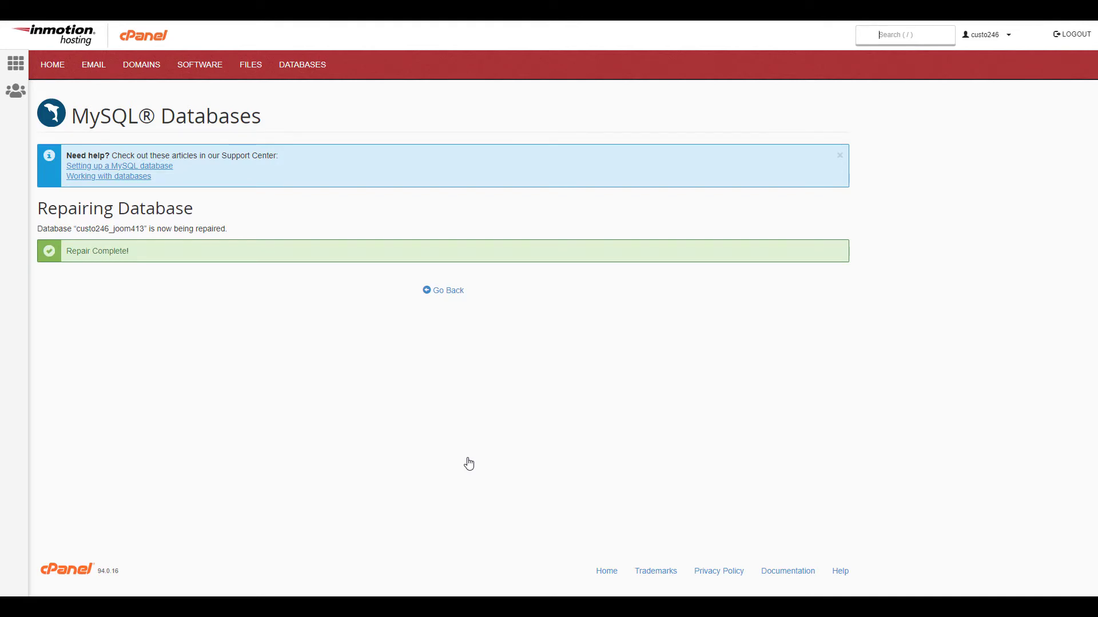
mouse_move(441, 492)
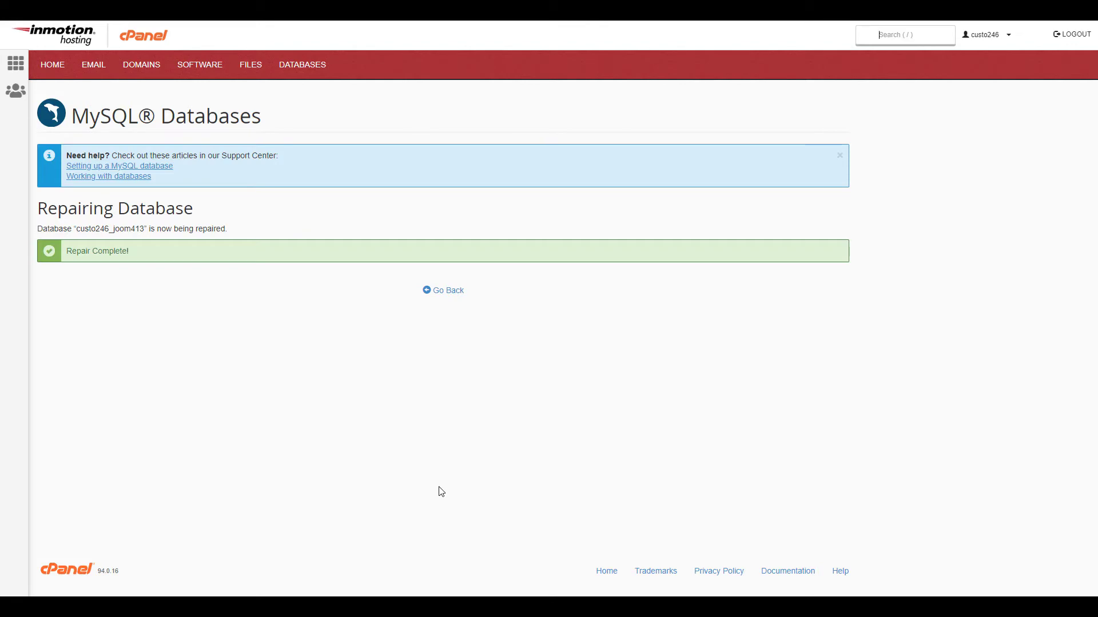
mouse_move(146, 37)
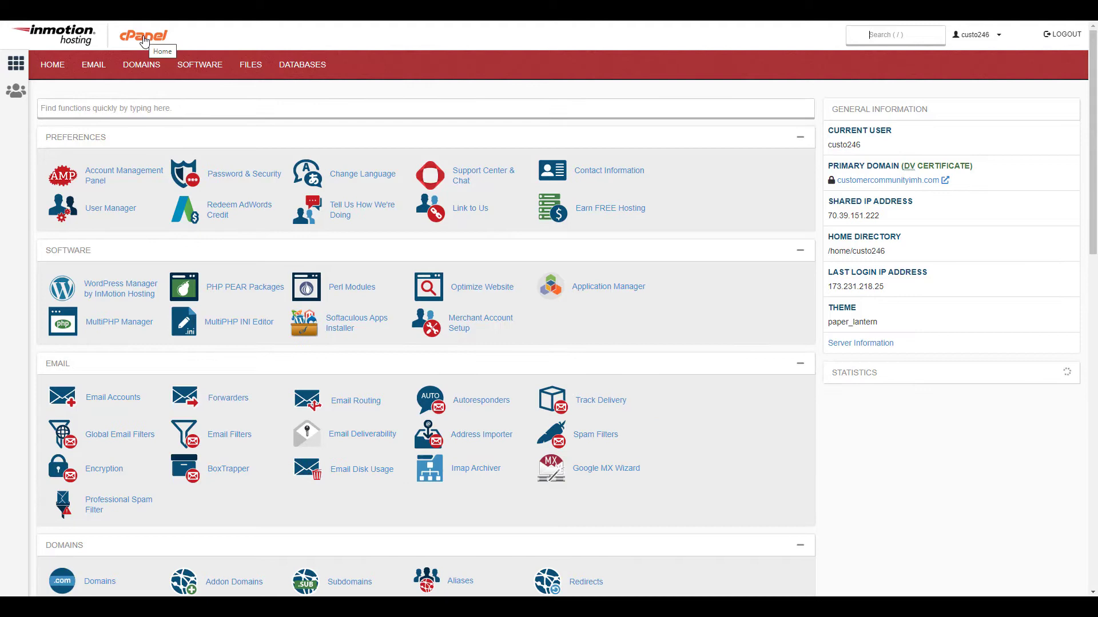
- Launch phpMyAdmin from the cPanel Databases section
scroll("down", 3)
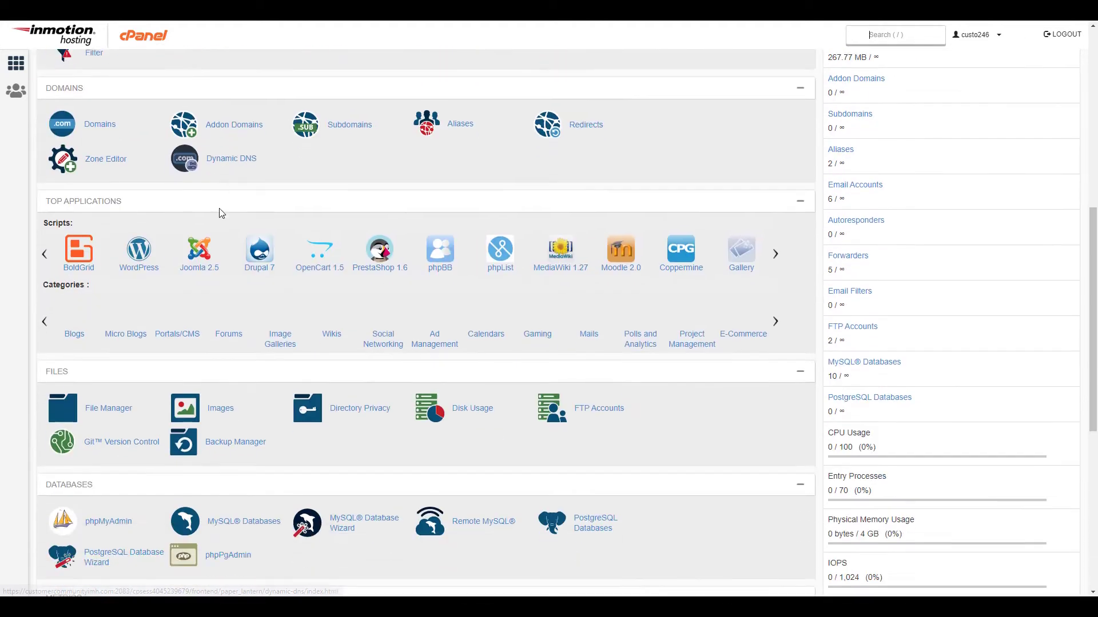
scroll("down", 3)
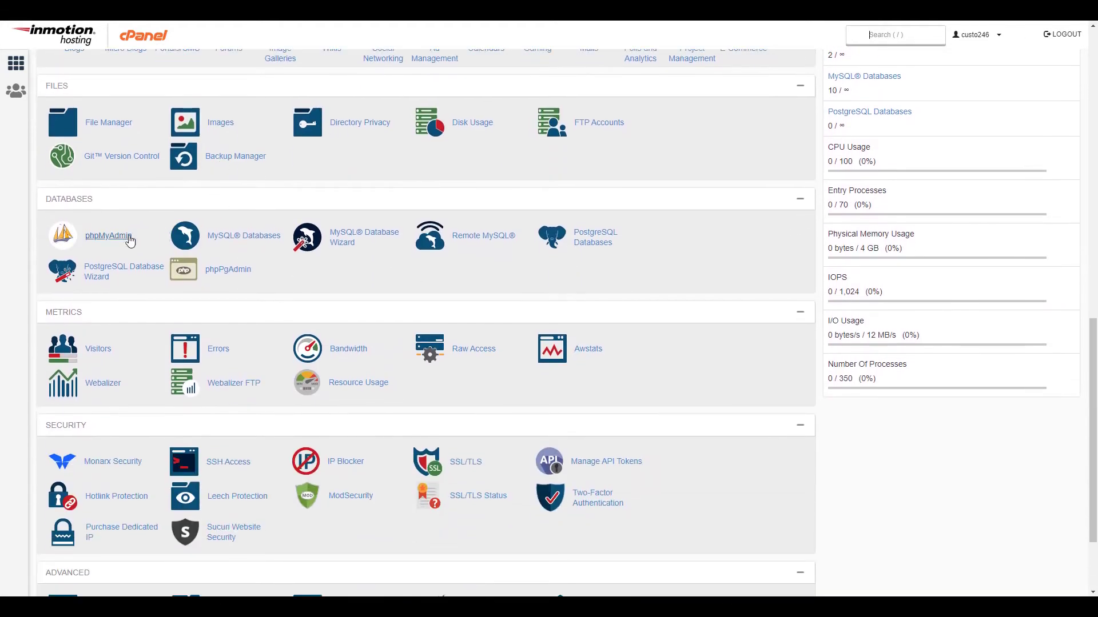
mouse_move(116, 240)
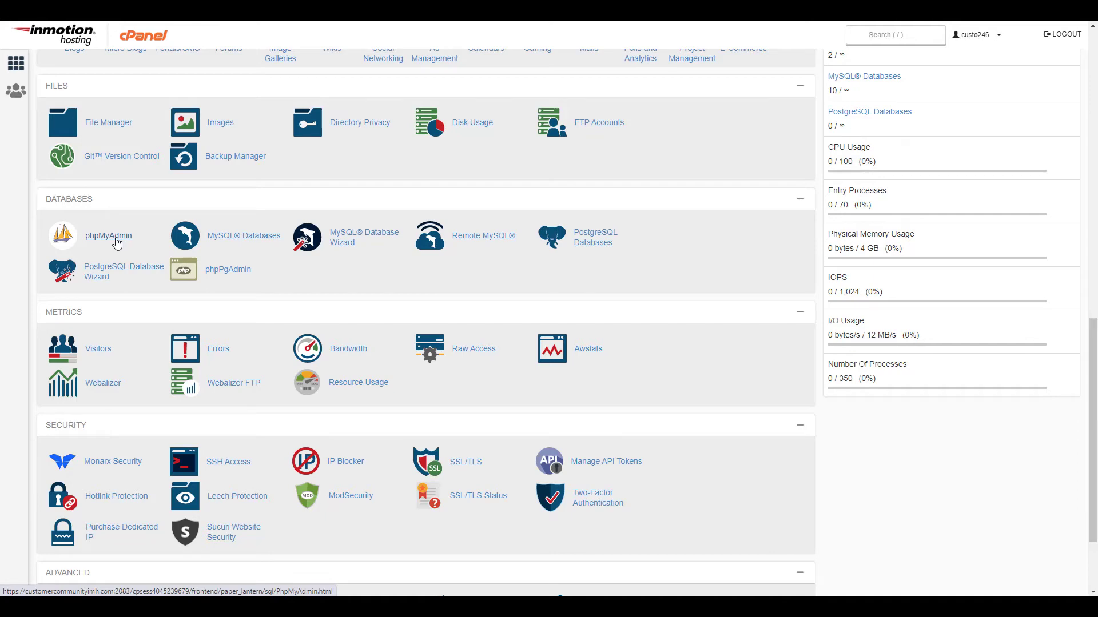
left_click(108, 235)
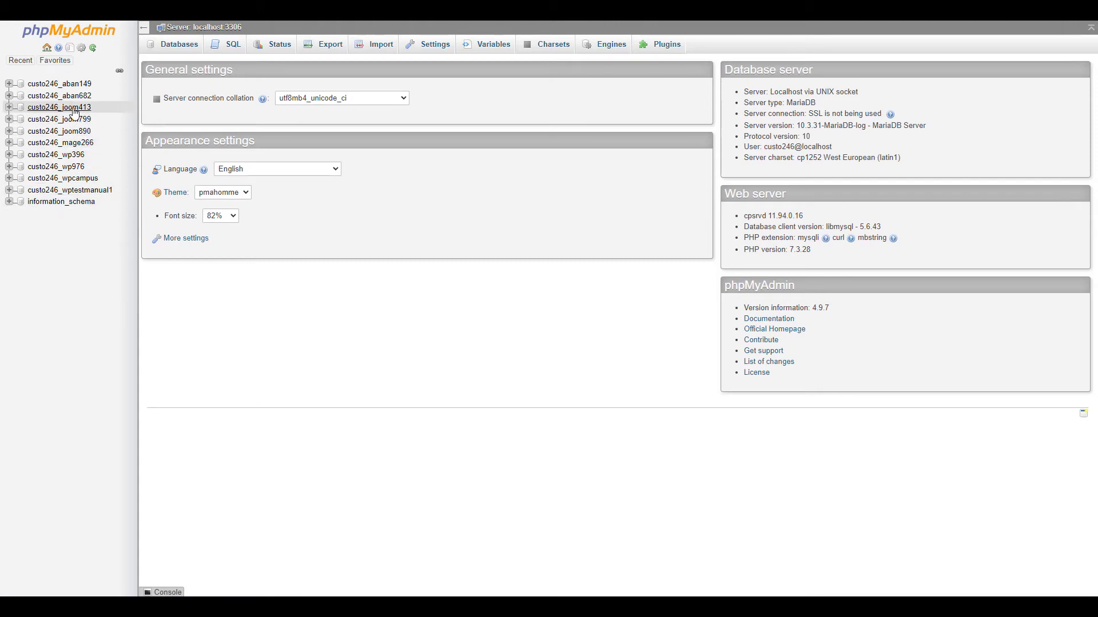
- Select all 69 joom413 tables and run Check table on them
left_click(59, 107)
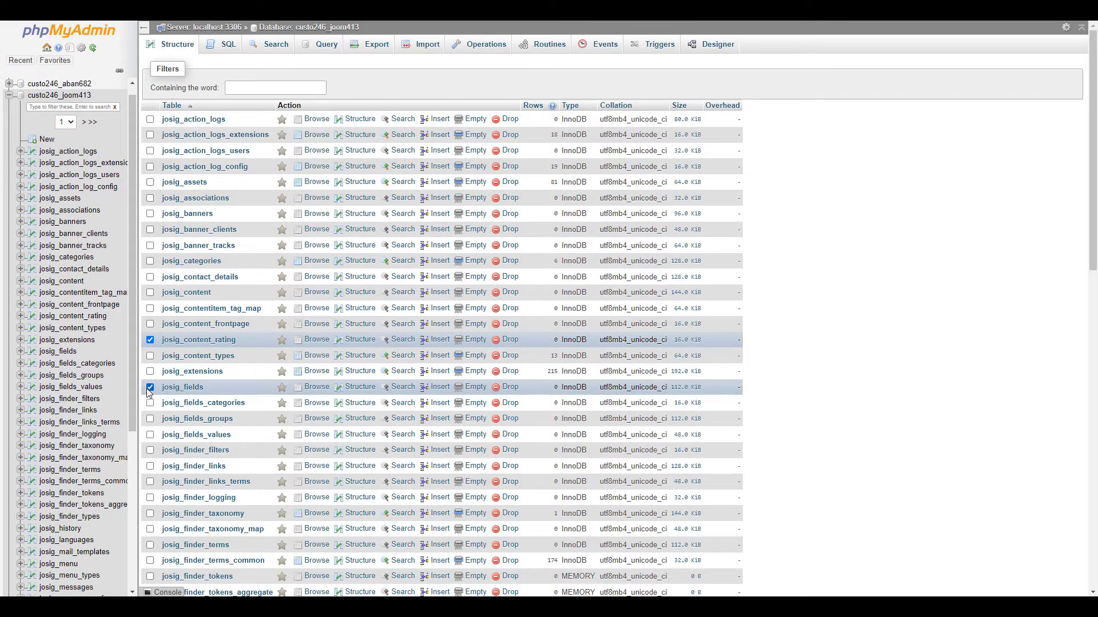
scroll("down", 3)
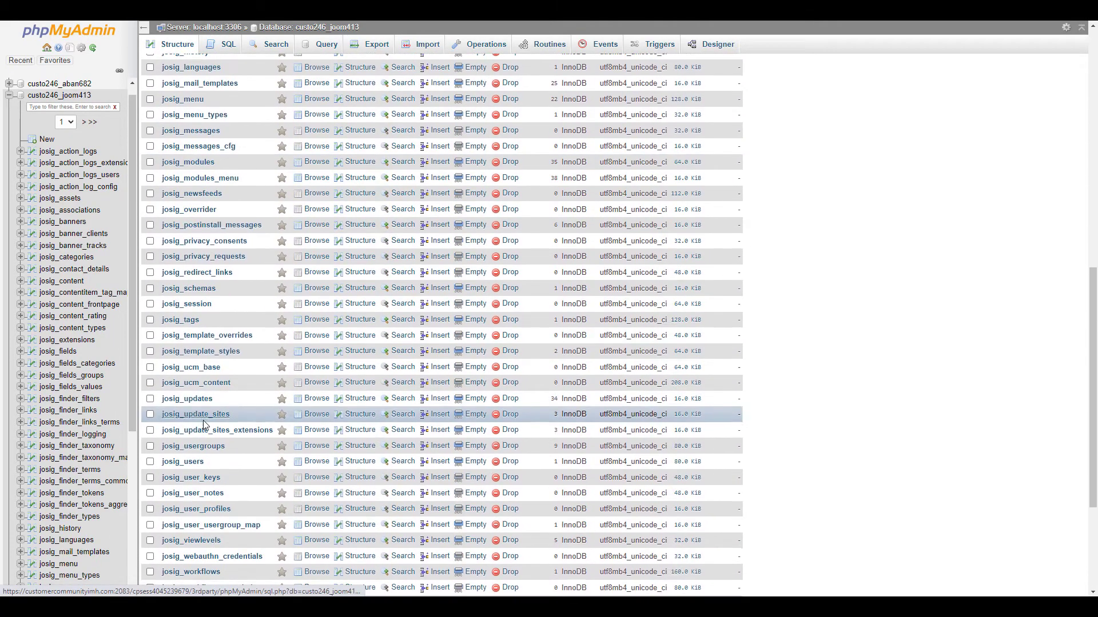
scroll("down", 3)
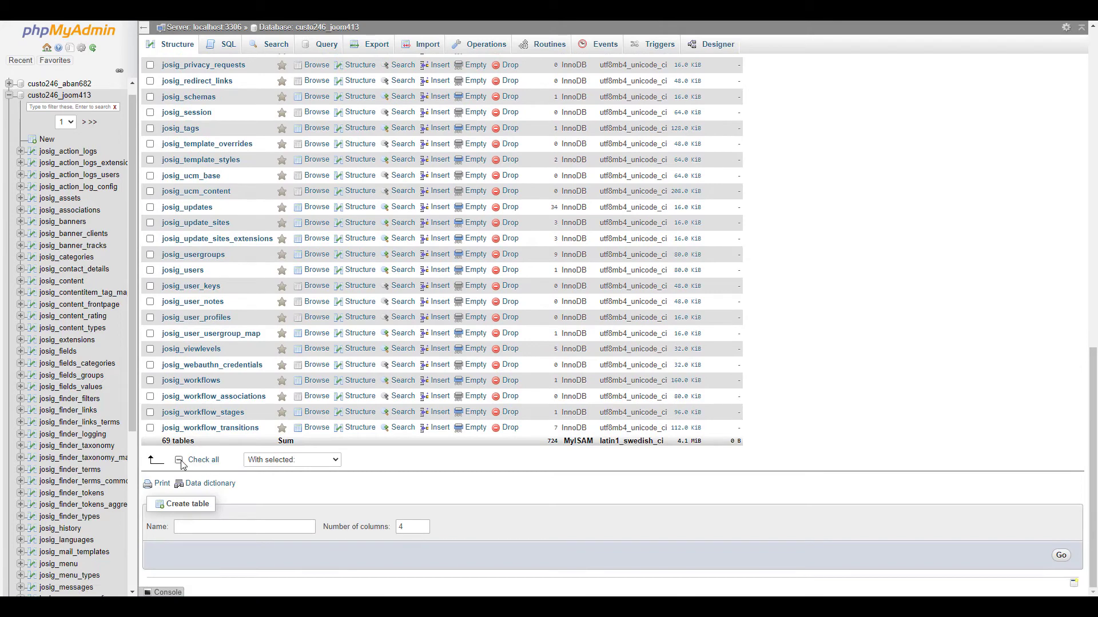
left_click(178, 460)
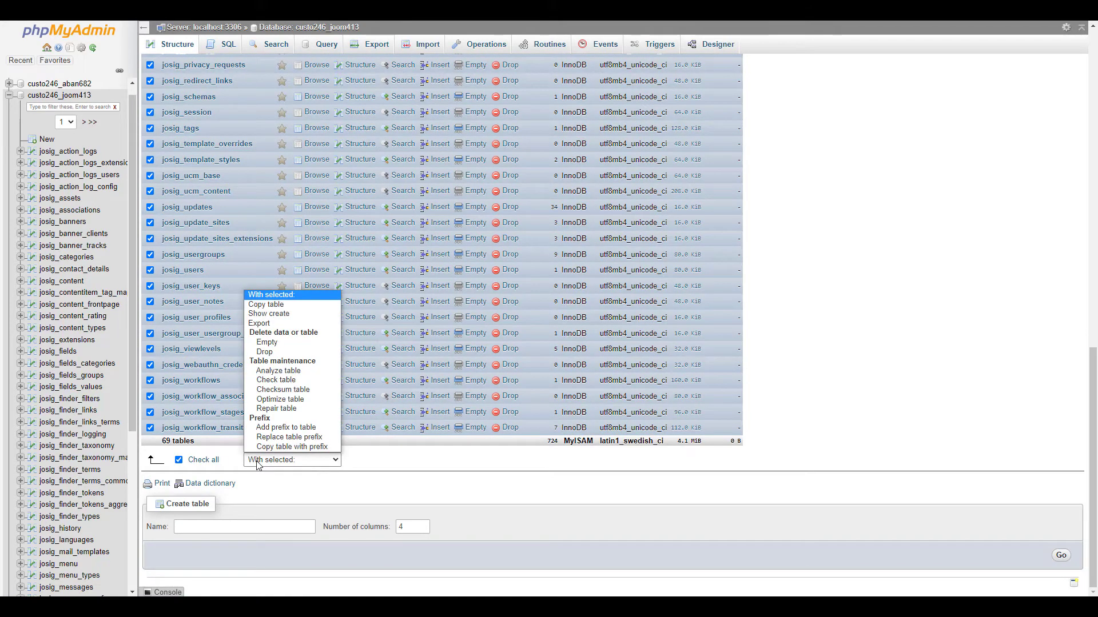
mouse_move(283, 389)
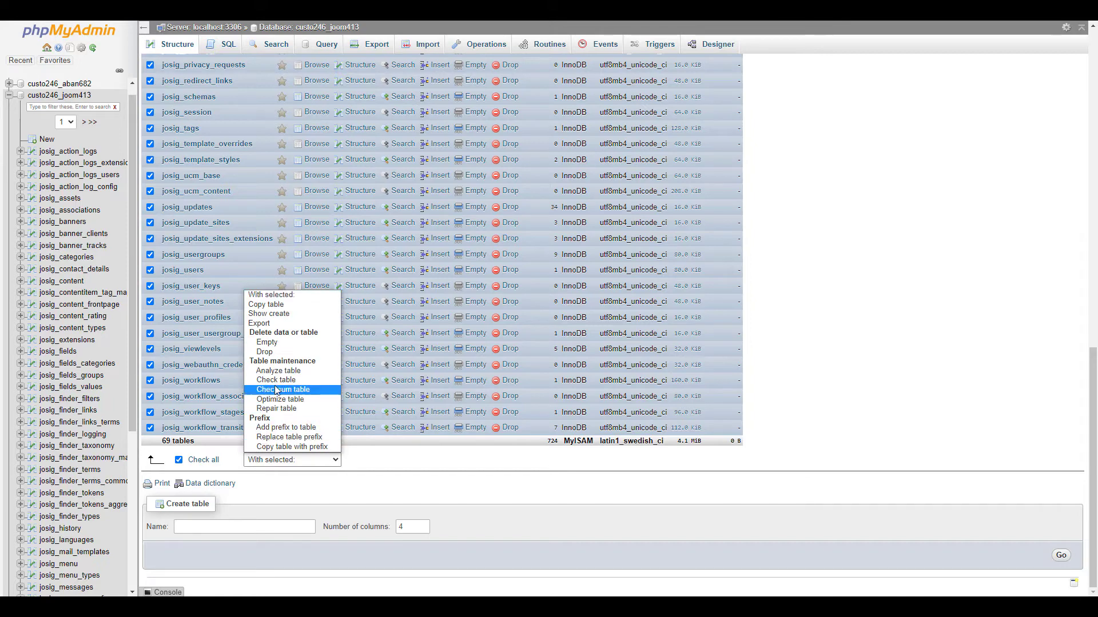
left_click(283, 390)
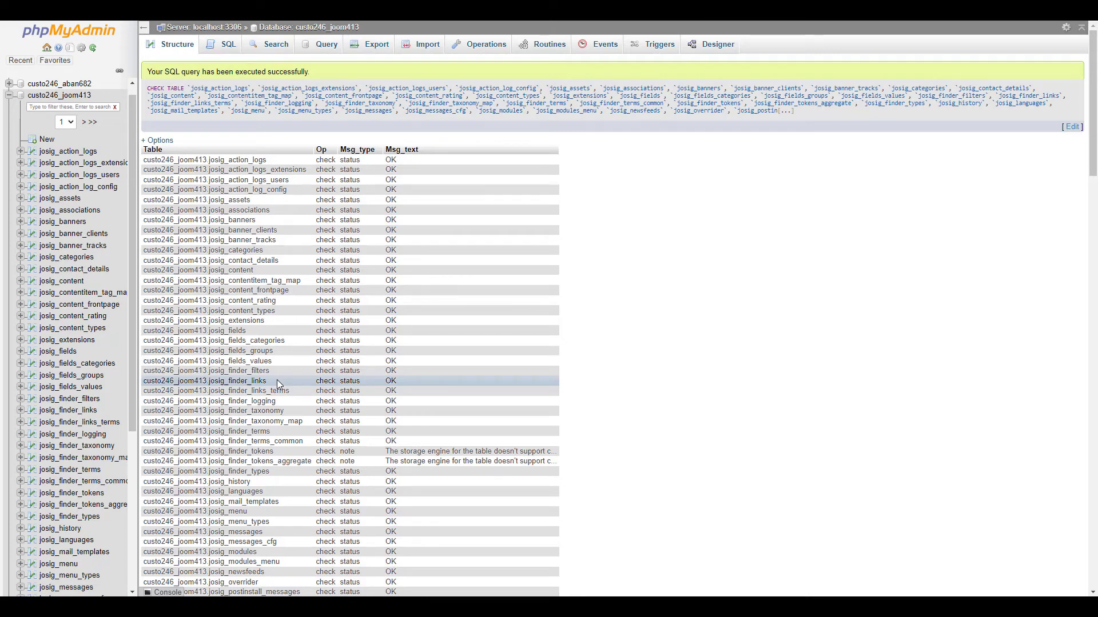
scroll("down", 3)
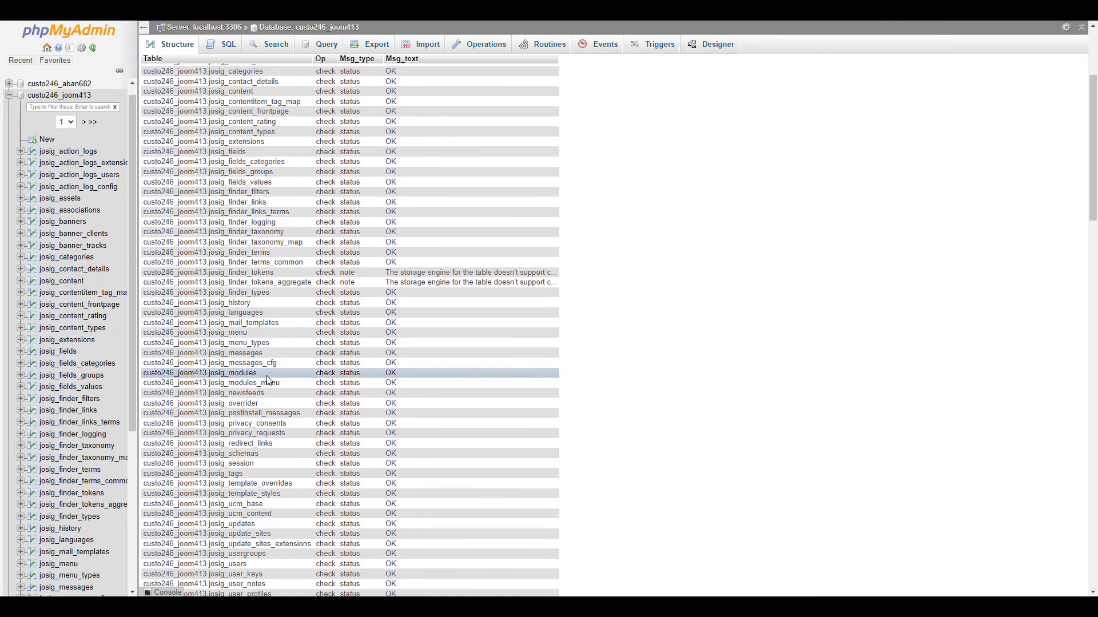
scroll("down", 3)
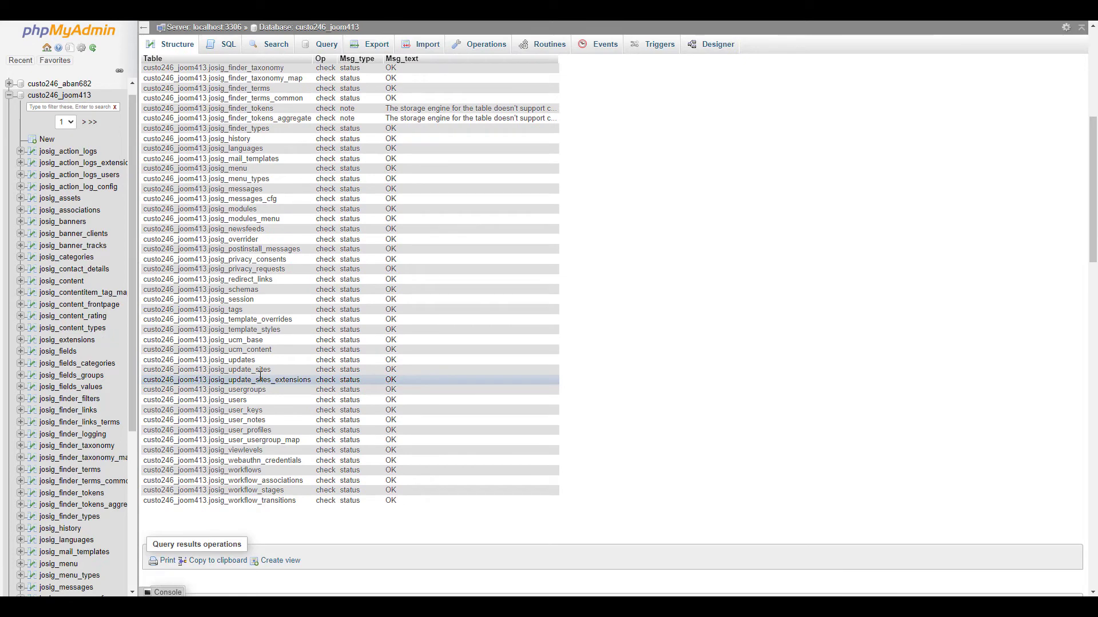
scroll("down", 3)
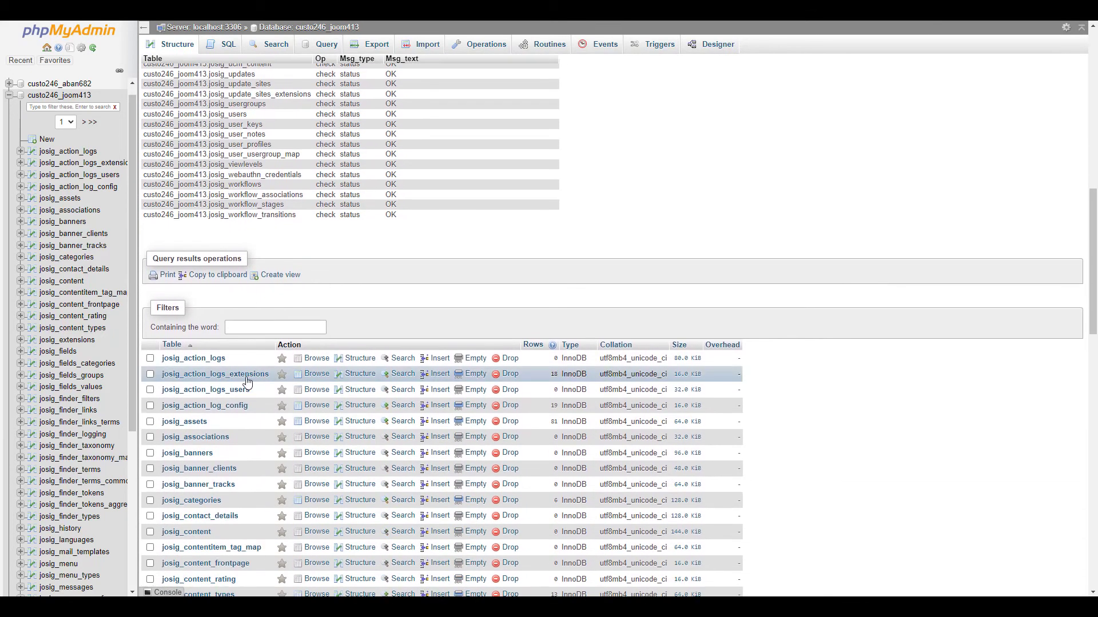
- Select all 69 joom413 tables again and run Repair table on them
scroll("down", 3)
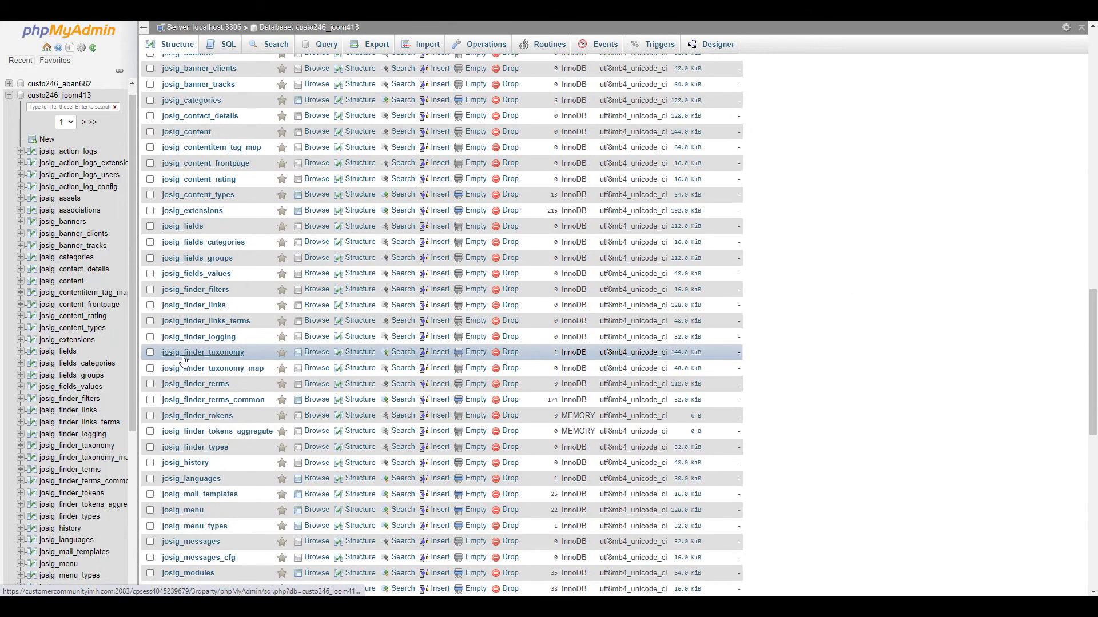
scroll("down", 3)
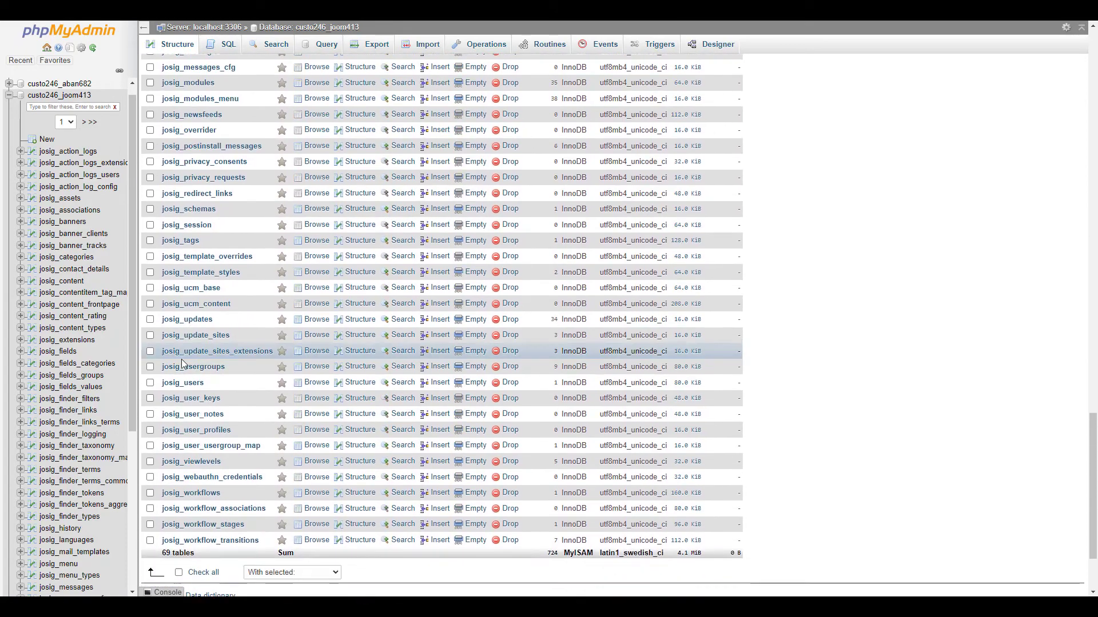
left_click(179, 460)
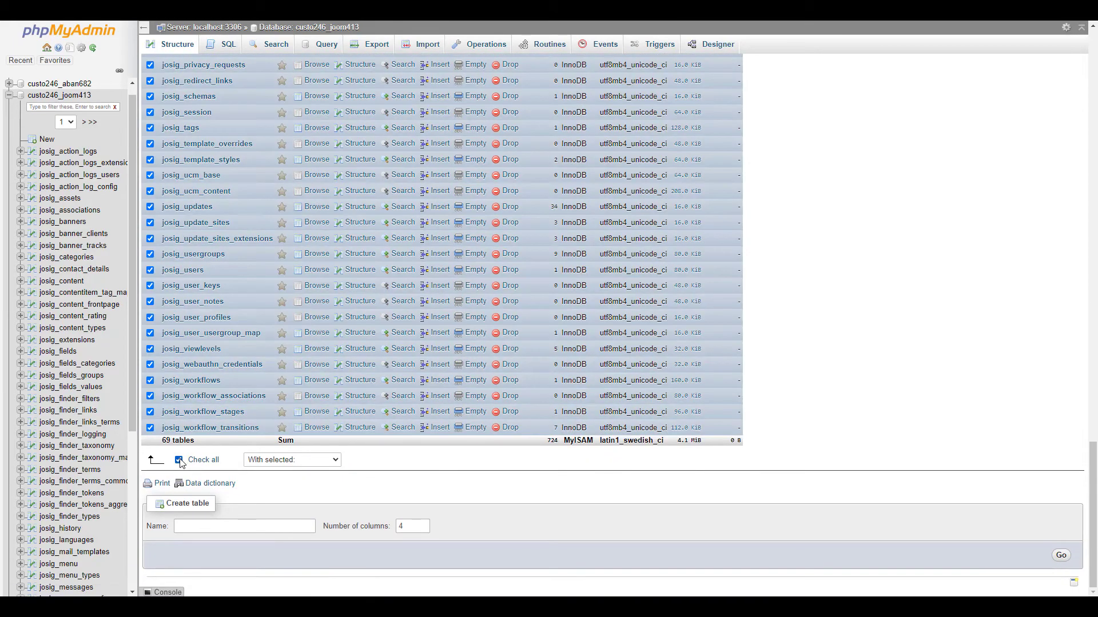
left_click(179, 459)
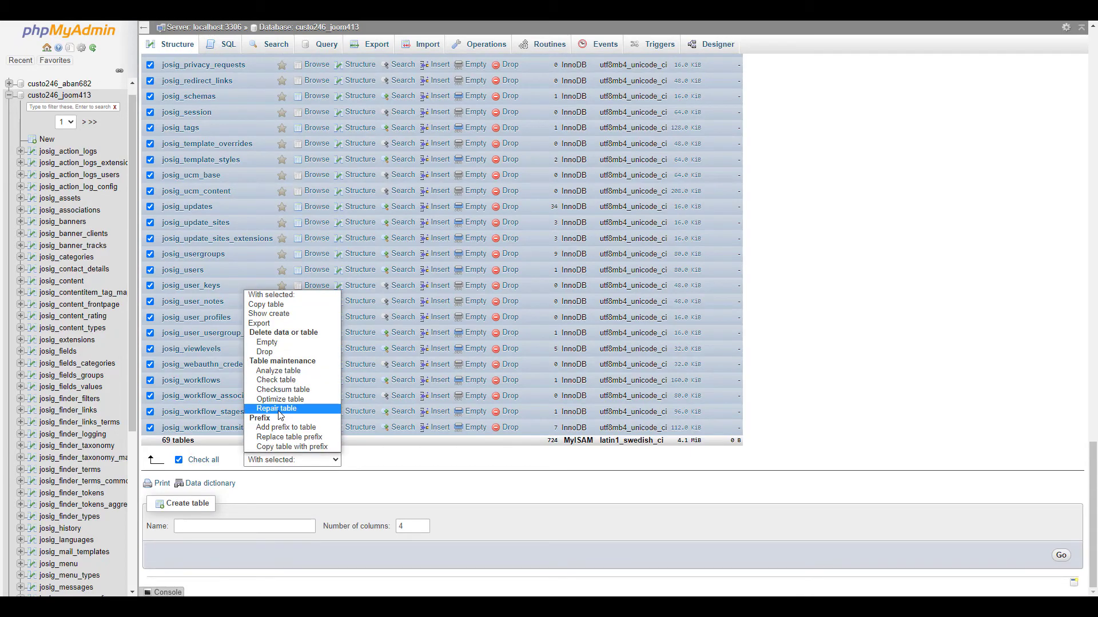
left_click(276, 408)
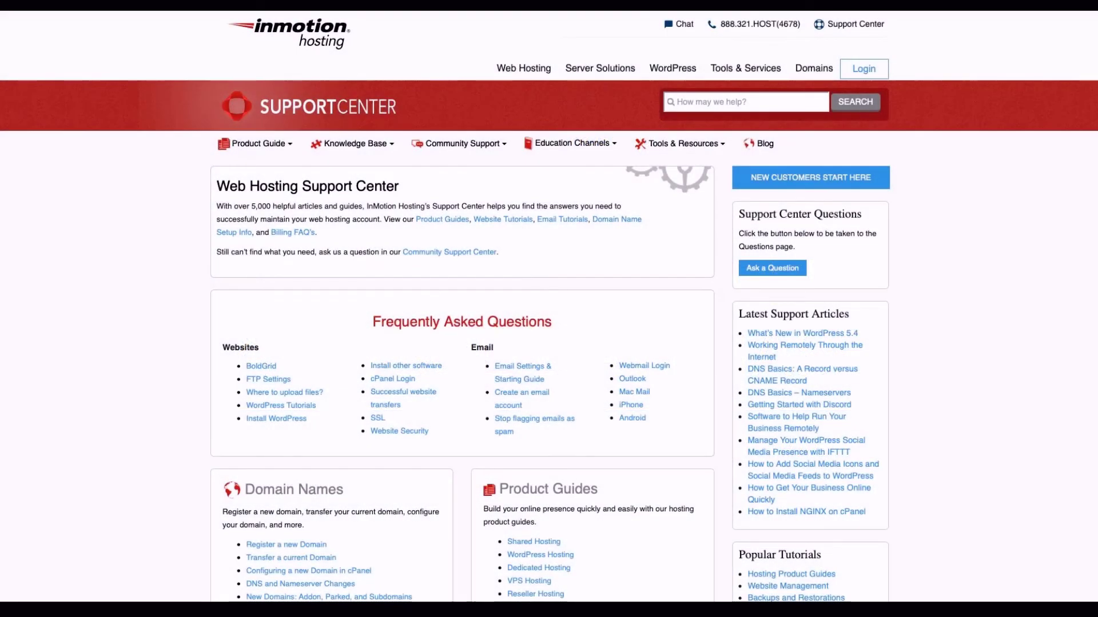
- Browse the InMotion Hosting Support Center to the Manual WordPress Installation article
left_click(288, 33)
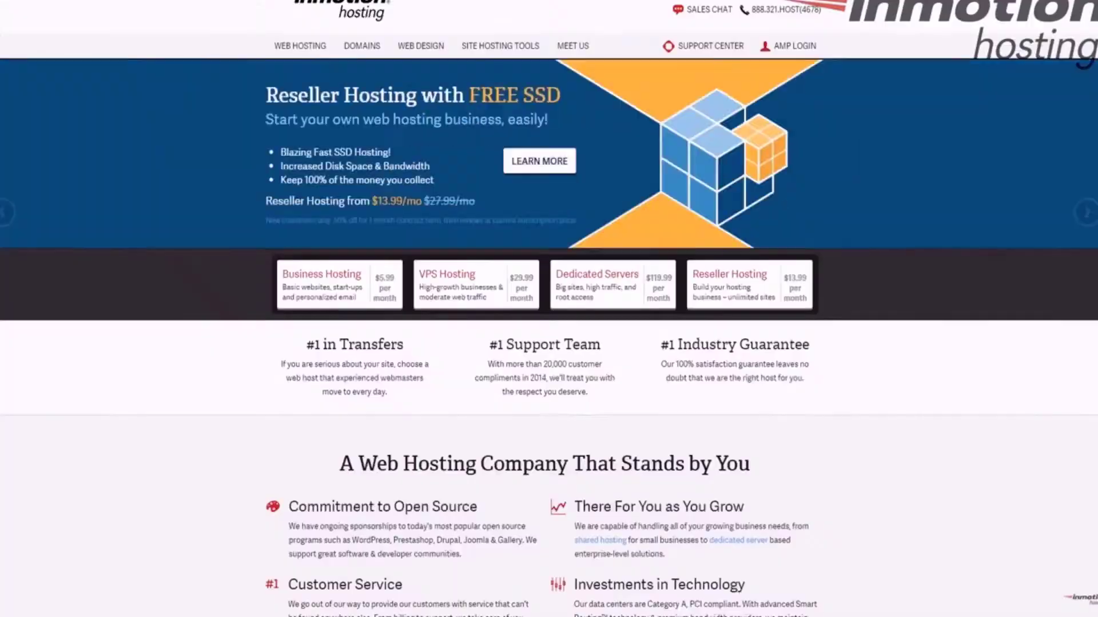
left_click(793, 46)
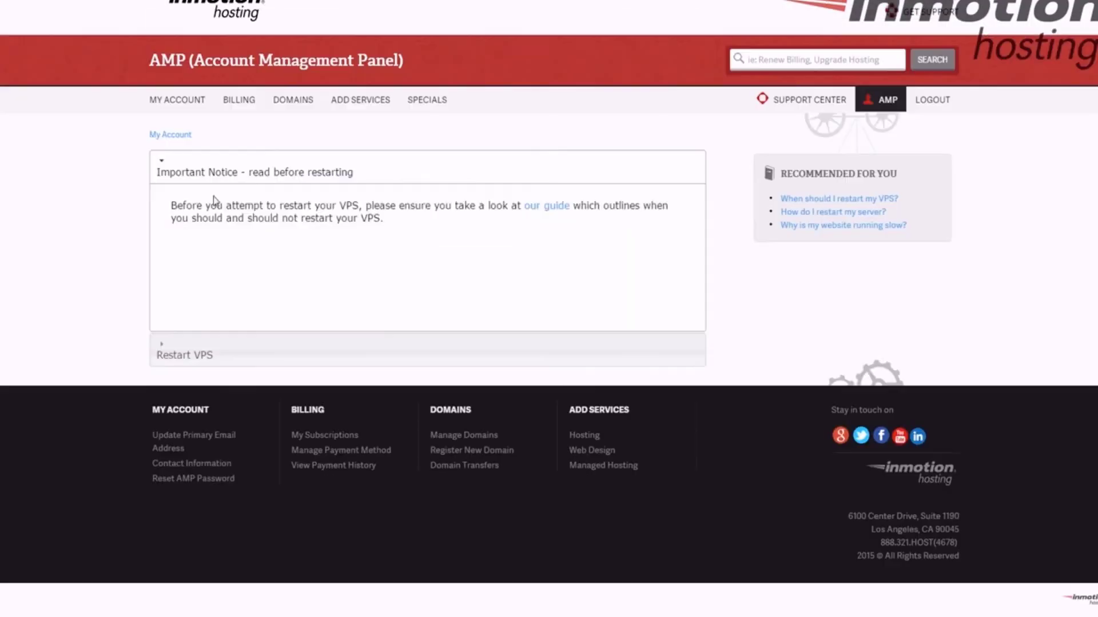
left_click(546, 205)
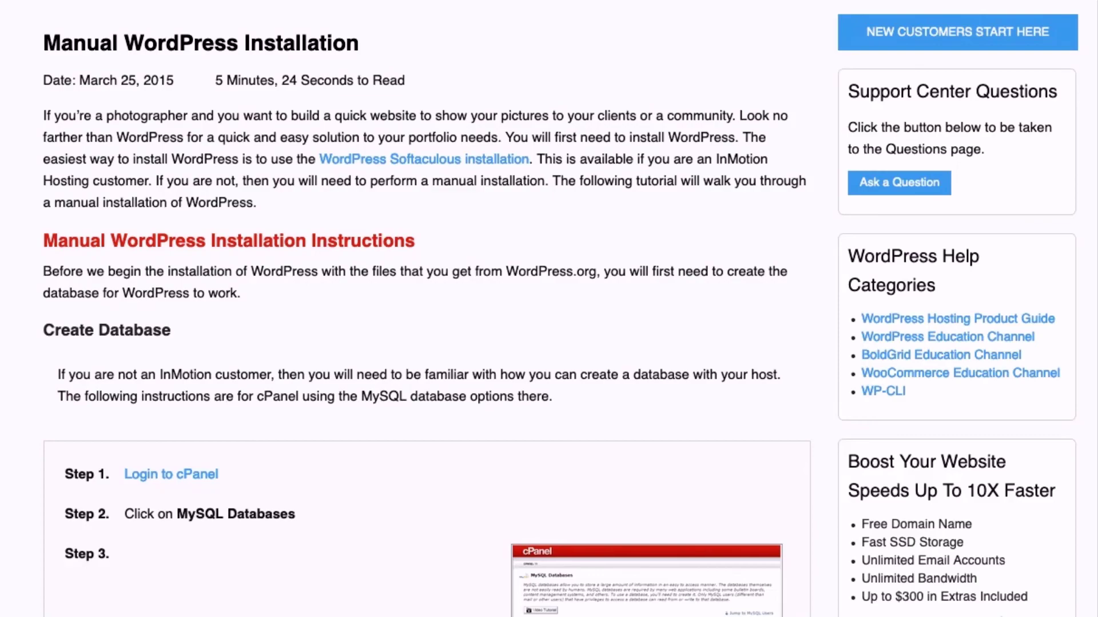